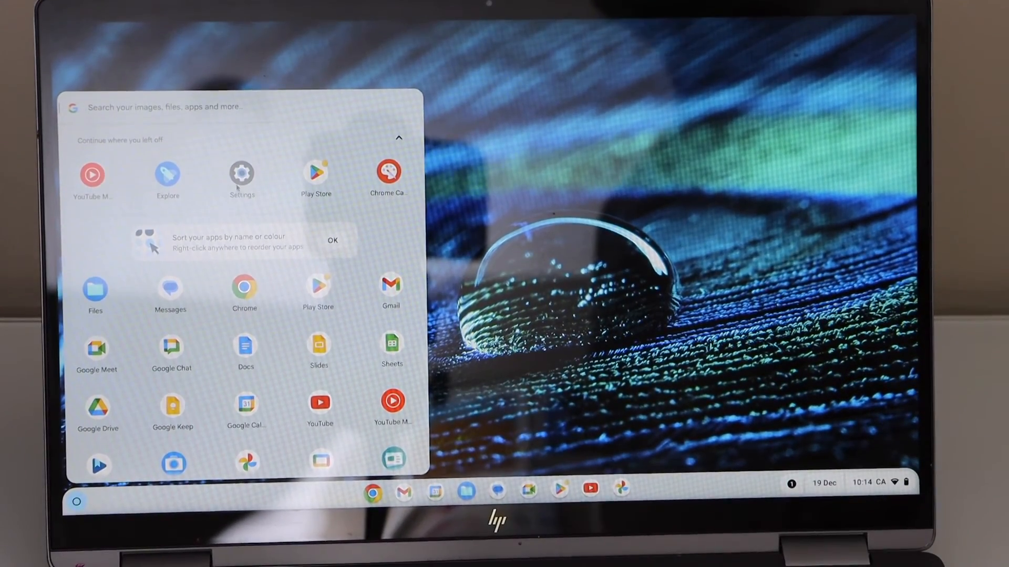
# - Open the Settings app and expand its Advanced settings categories
pyautogui.click(241, 174)
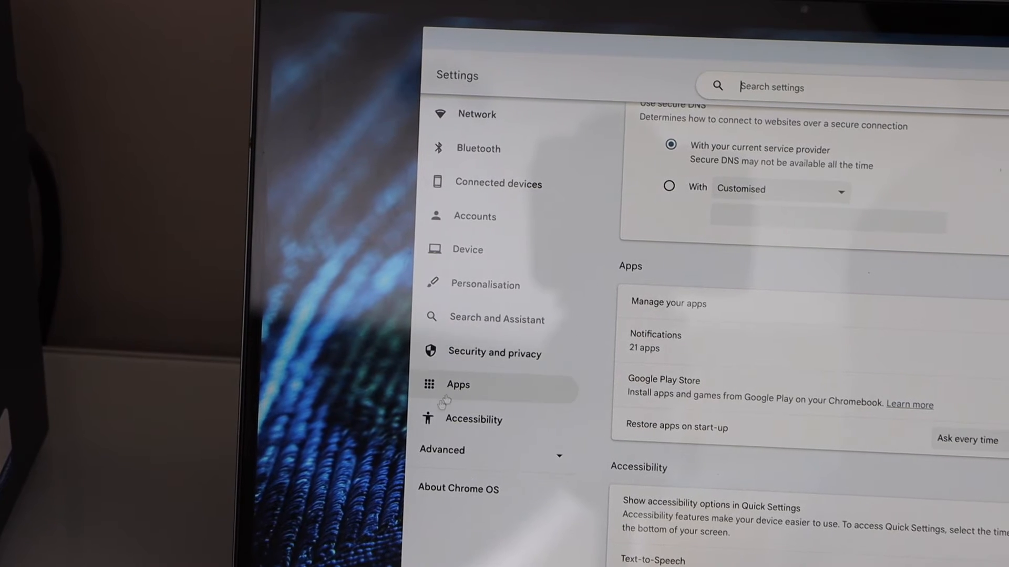
pyautogui.click(442, 450)
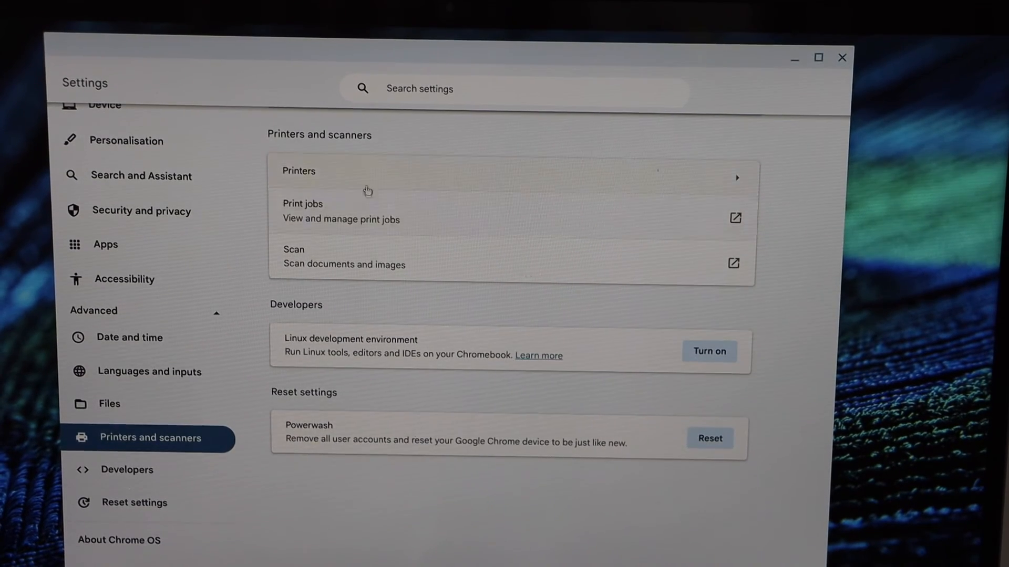
# - Go to the Printers page and expand Other available printers to reveal the Brother HL-L2370DW series
pyautogui.click(298, 171)
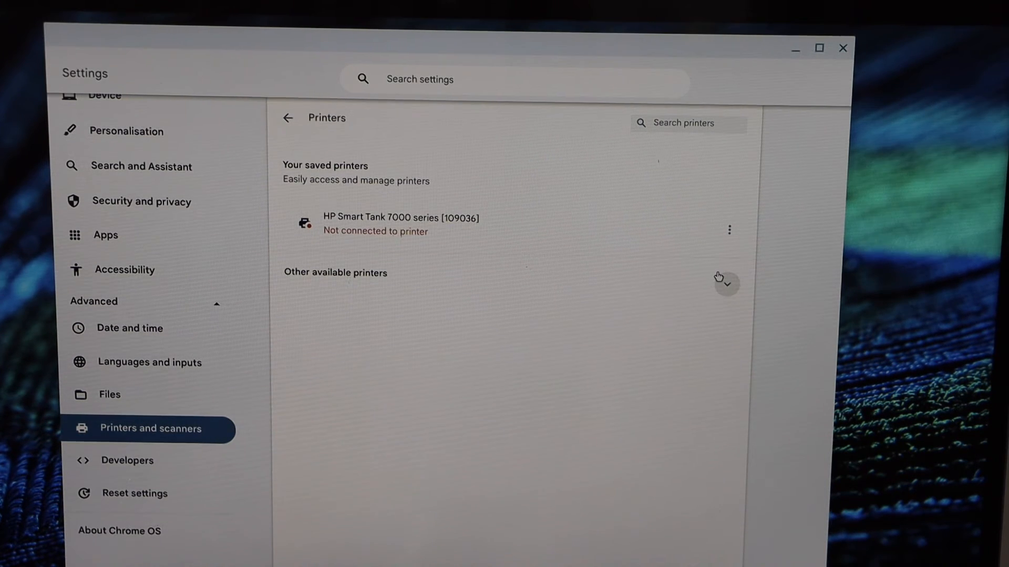
pyautogui.click(726, 281)
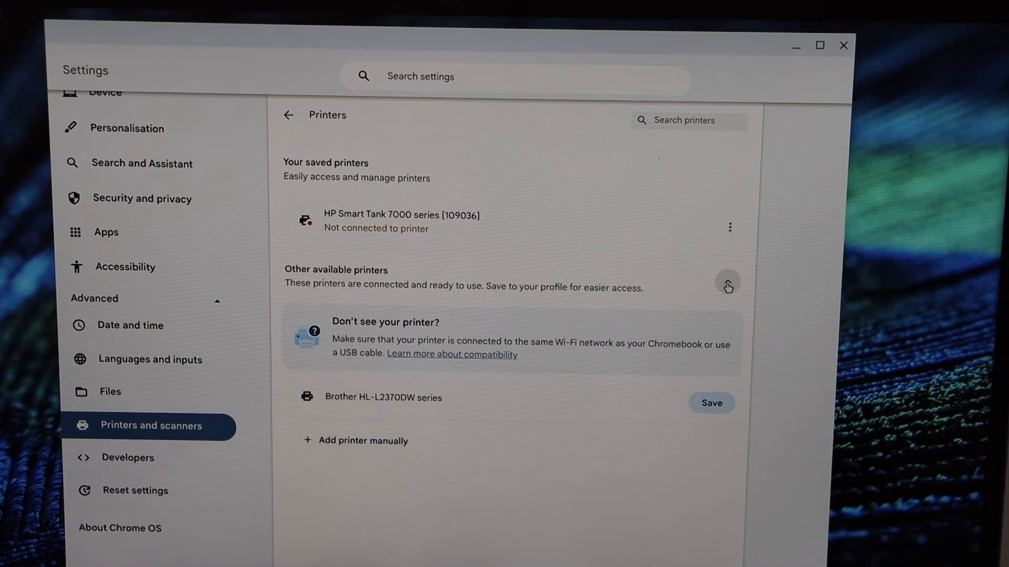
pyautogui.click(727, 282)
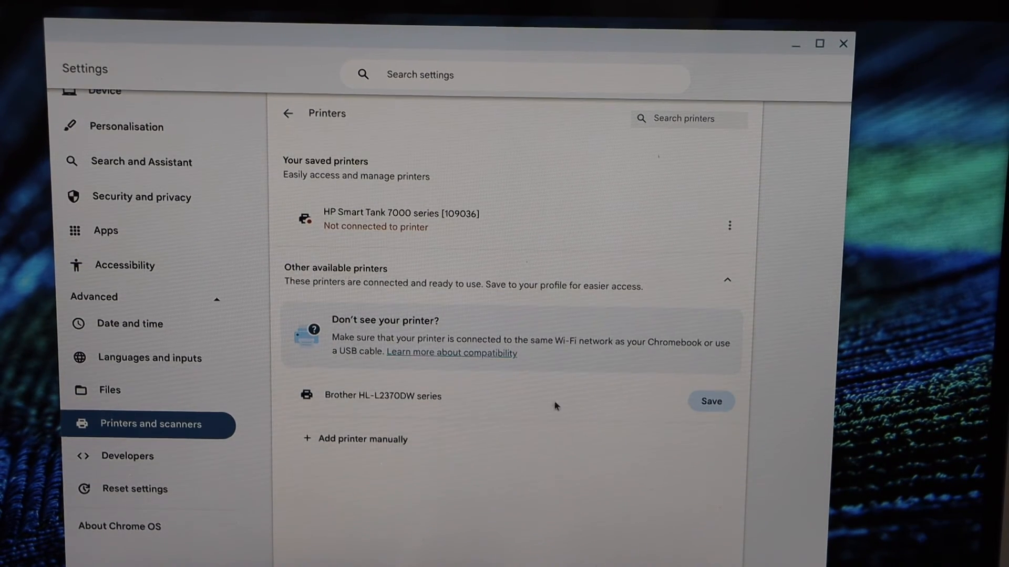
pyautogui.click(710, 401)
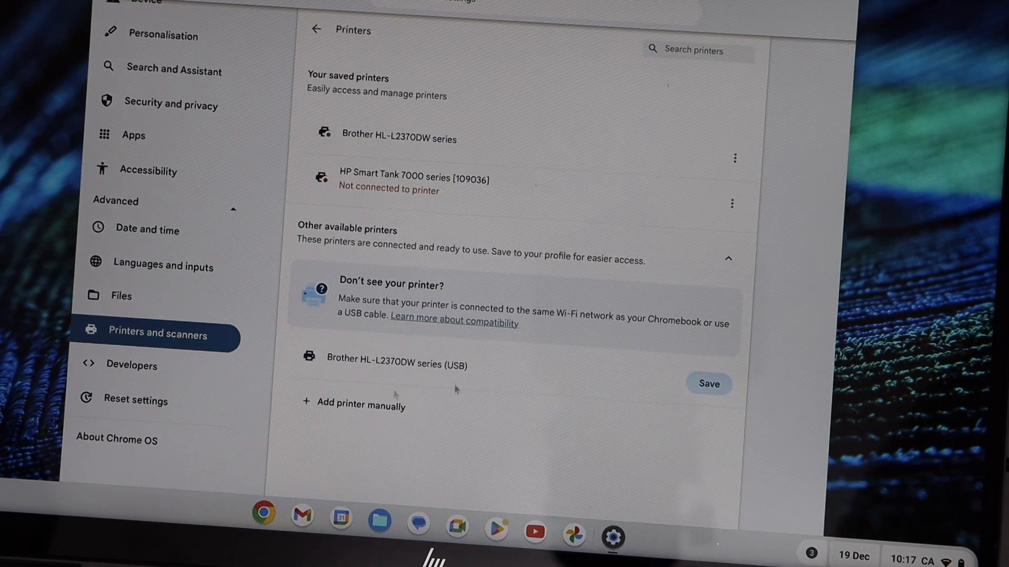
pyautogui.moveTo(493, 372)
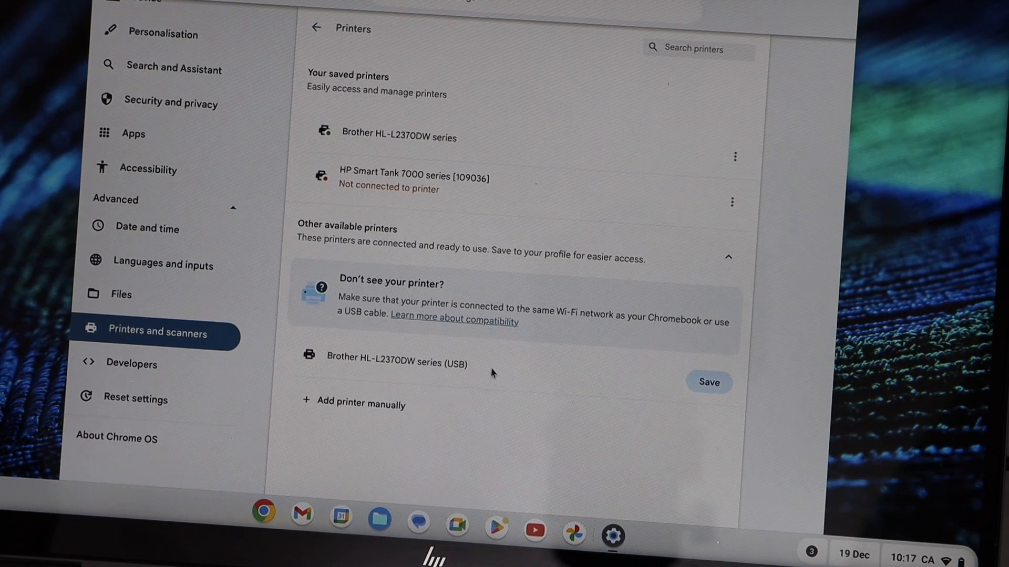
pyautogui.moveTo(662, 362)
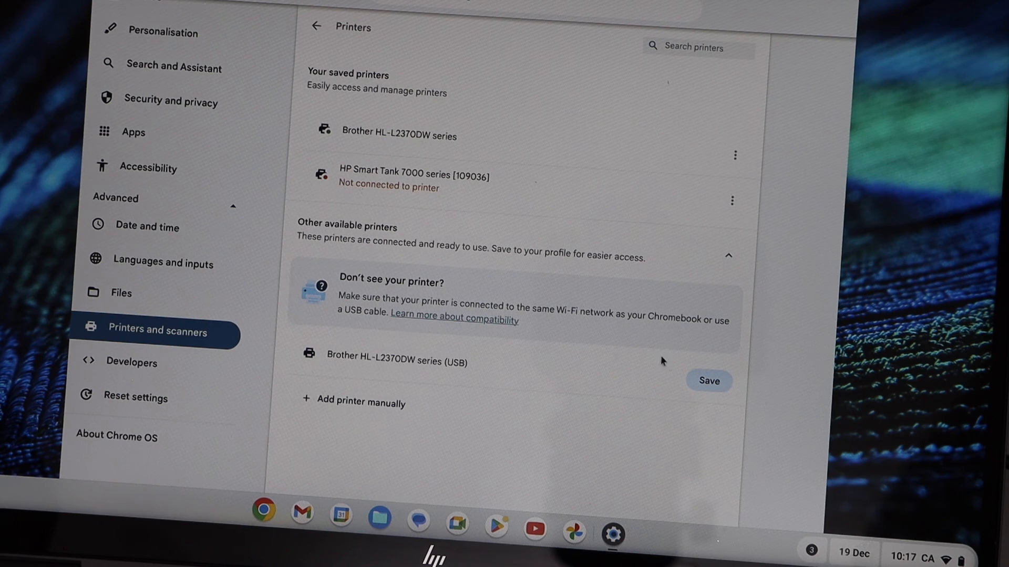
# - Save the Brother HL-L2370DW series (USB) printer from Other available printers
pyautogui.click(708, 380)
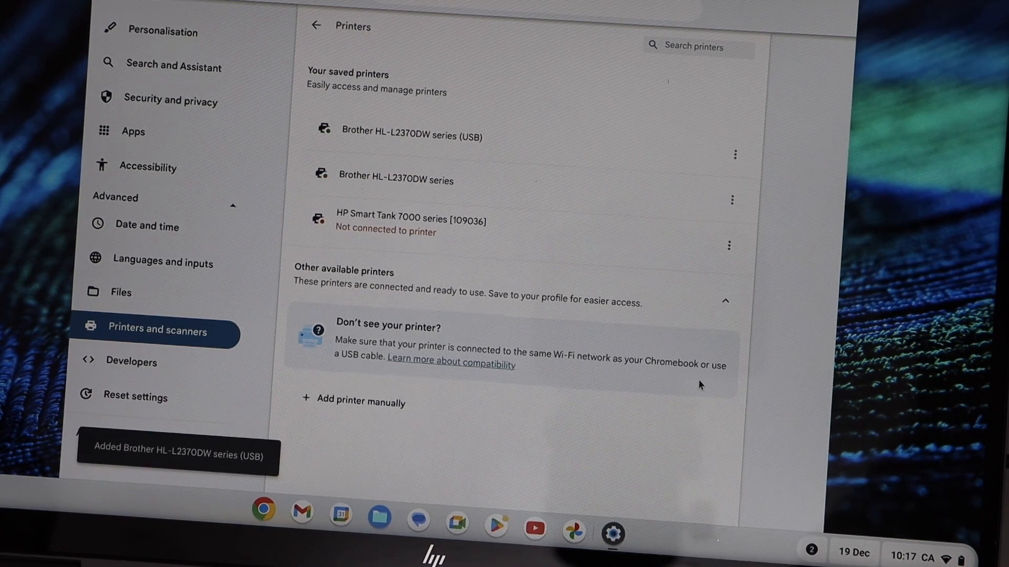